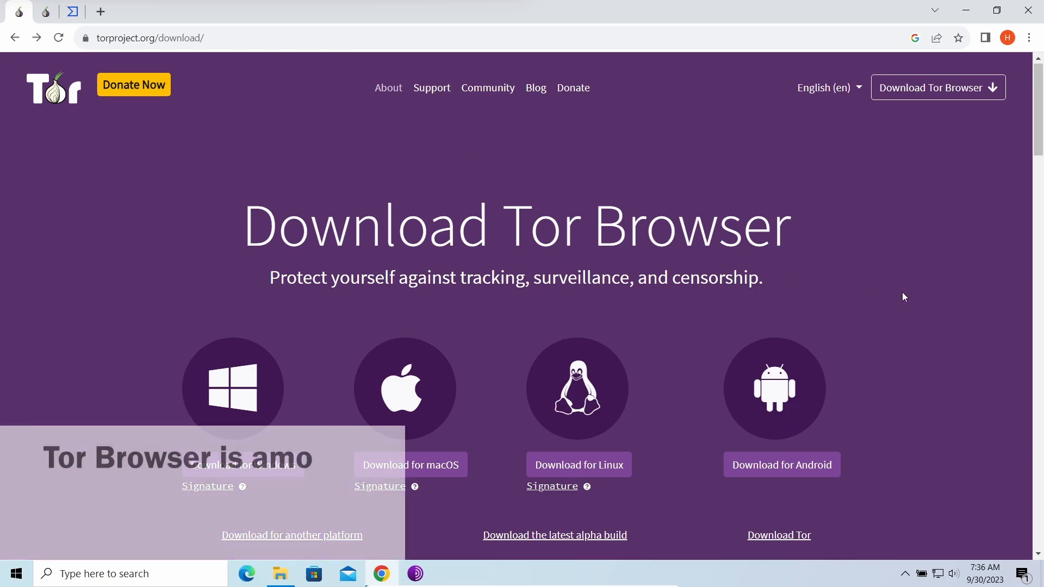
# - Scroll the torproject.org download page down to the Tor Browser for Android options
pyautogui.scroll(-3)
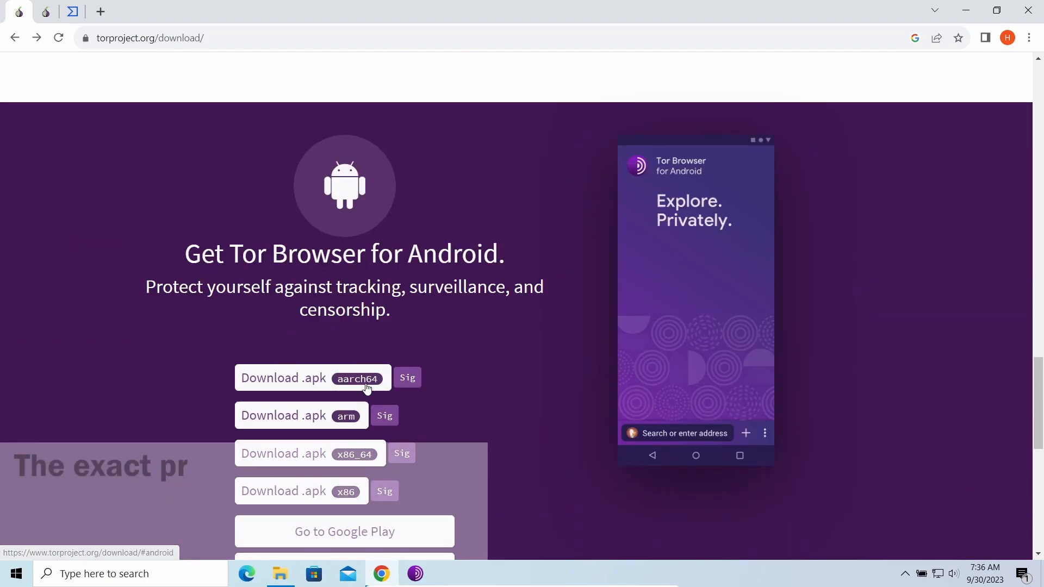
pyautogui.scroll(-3)
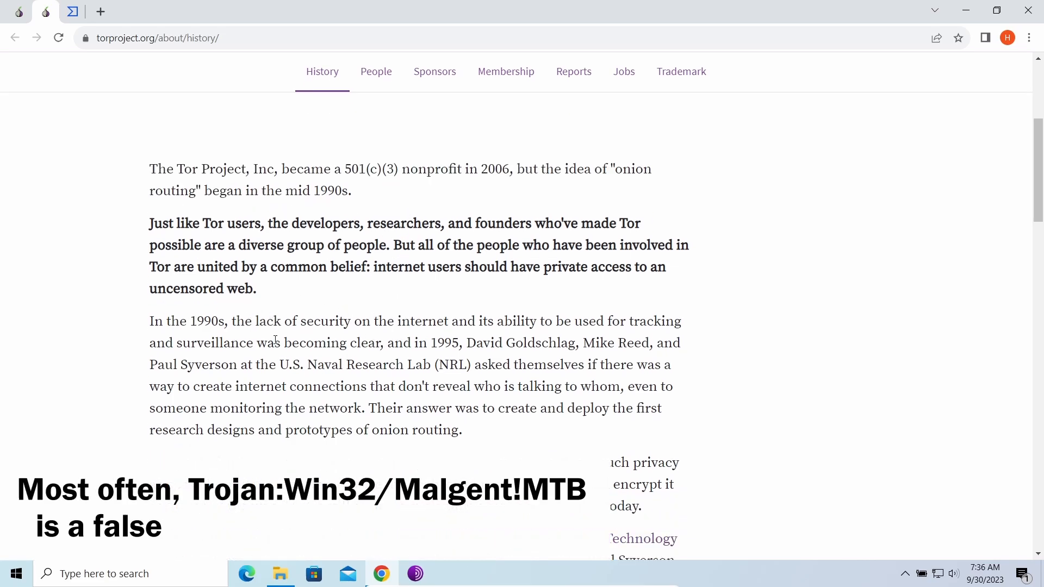
# - Scroll through the onion-routing origins text on the Tor Project history page
pyautogui.scroll(-3)
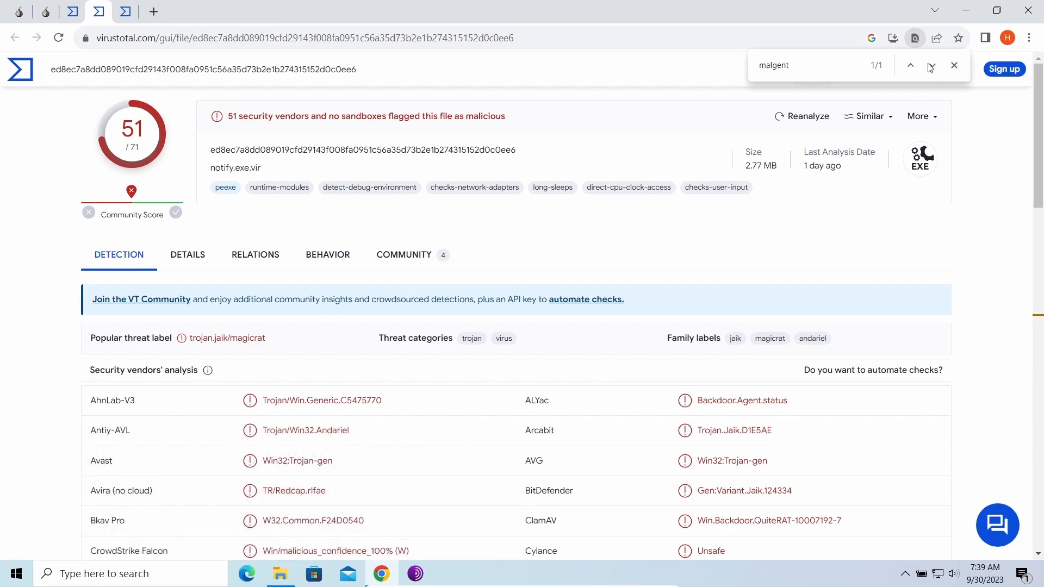
# - Highlight the Trojan.MSIL.Polazer detection and step through the Malgent matches in the deimos.dll report
pyautogui.scroll(-3)
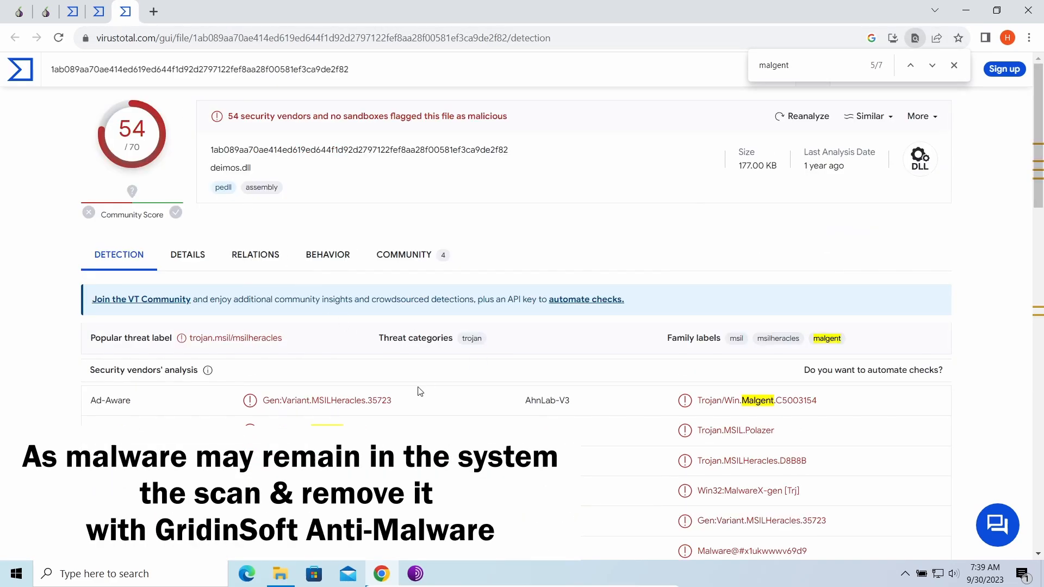
pyautogui.doubleClick(735, 431)
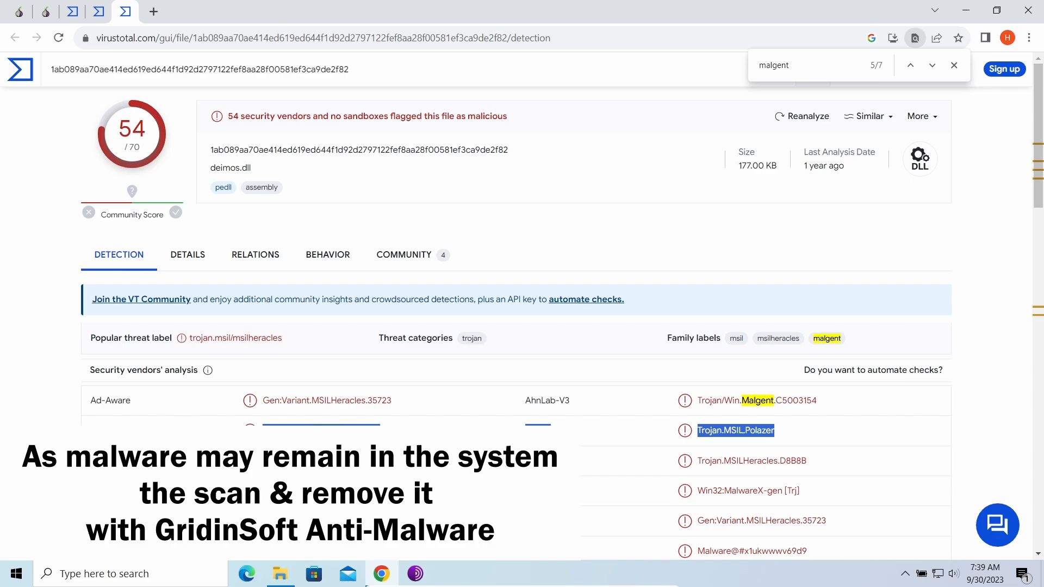
pyautogui.click(932, 66)
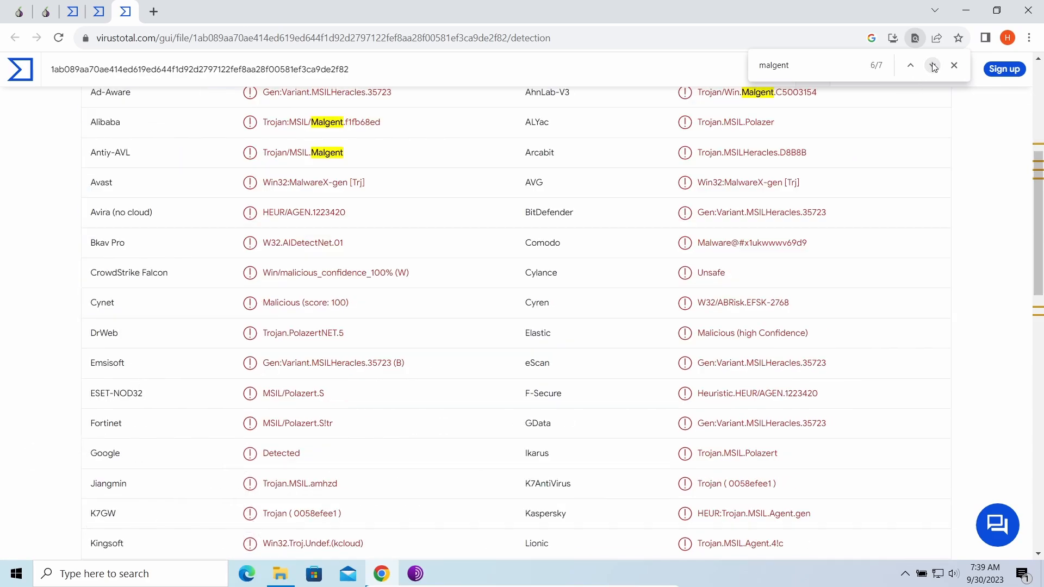
pyautogui.click(932, 65)
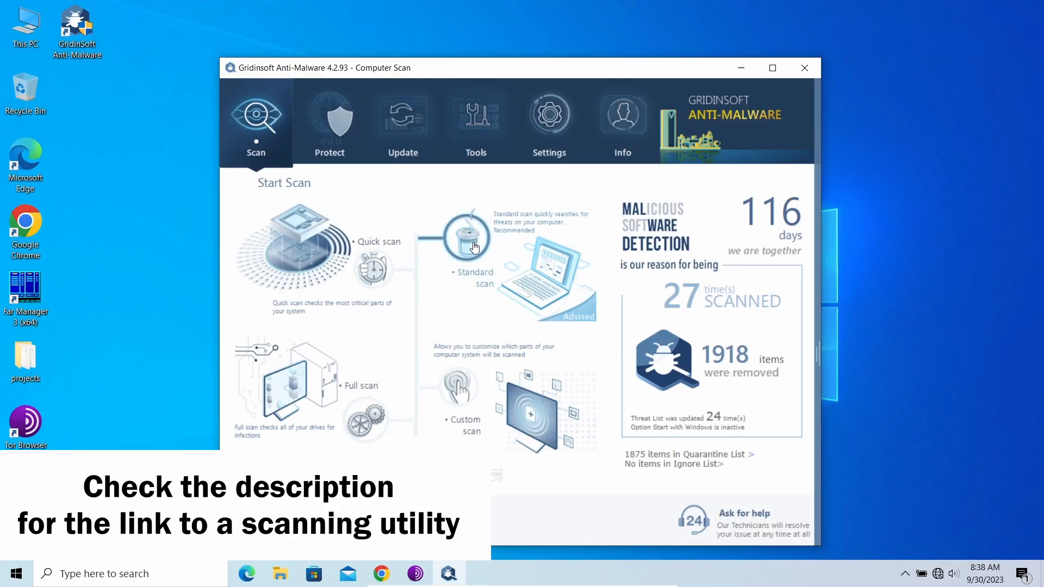
# - Run a Standard scan, which finds one PUP.Win32.Chromnius.dg!c pending cleanup
pyautogui.click(458, 244)
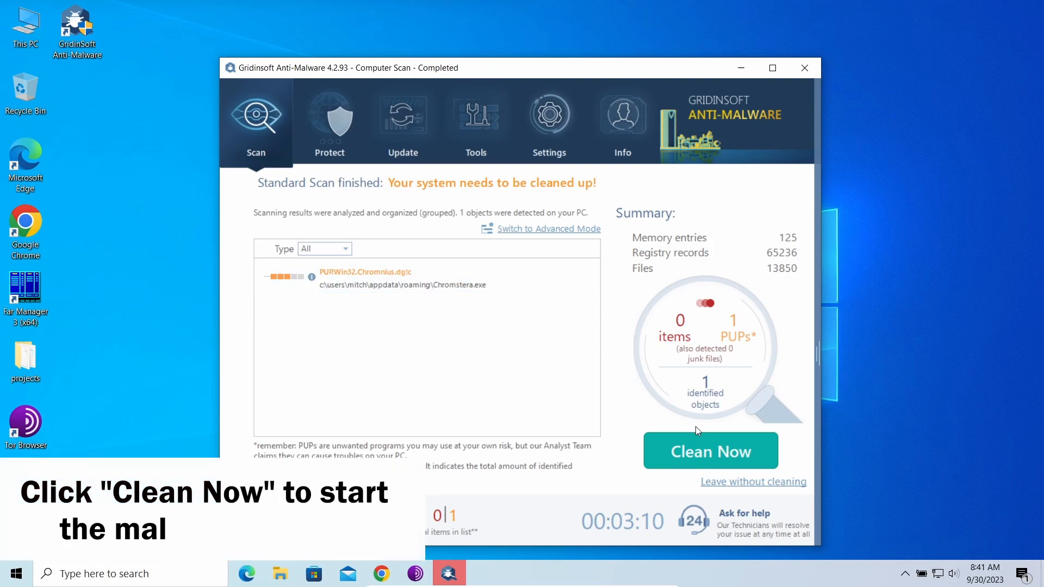
# - Clean the detected PUP, confirm 1 of 1 removed, and return to the start screen showing 1919 items removed
pyautogui.click(711, 451)
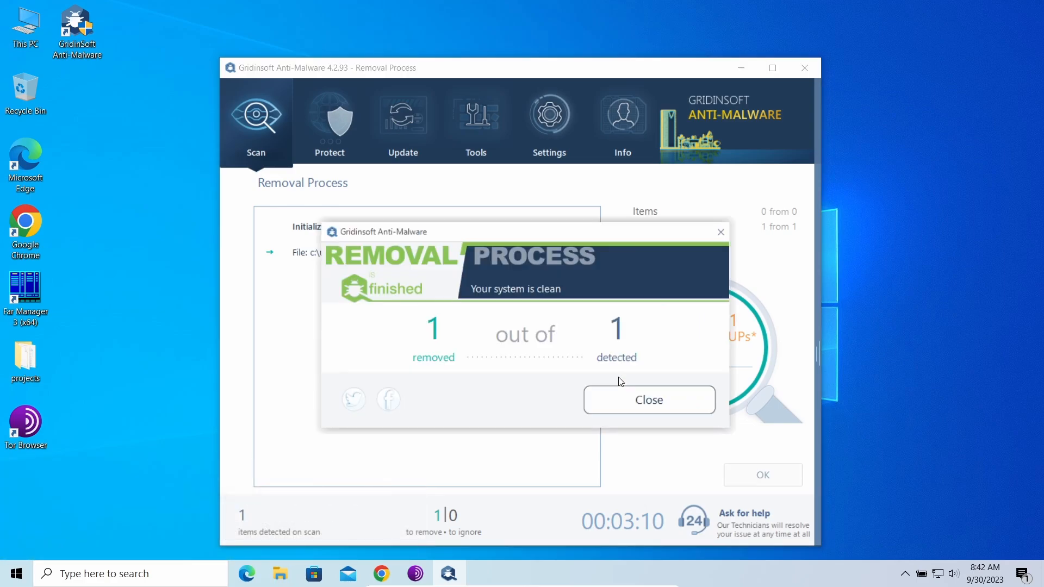
pyautogui.click(648, 400)
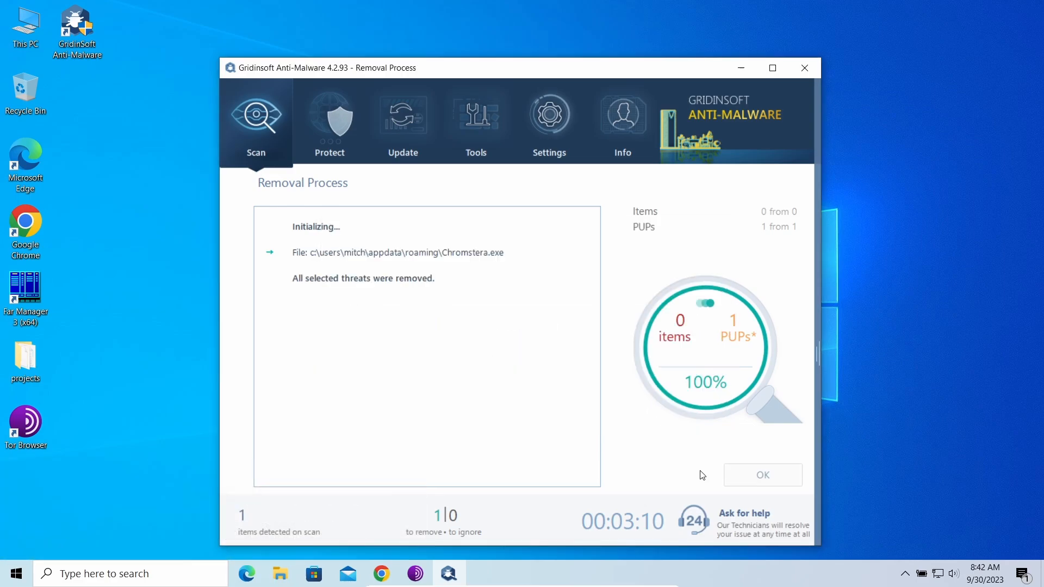
pyautogui.click(763, 475)
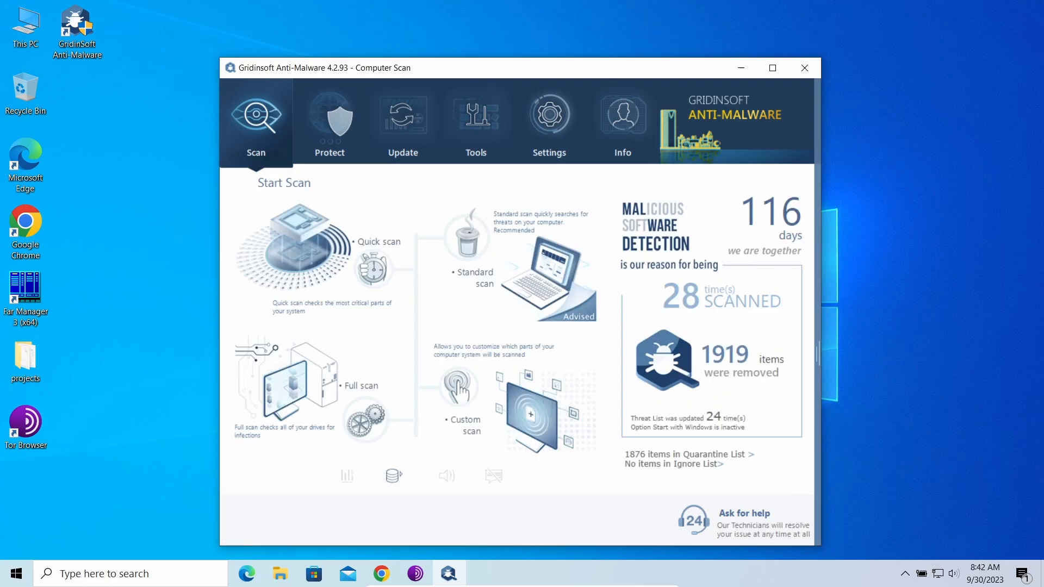